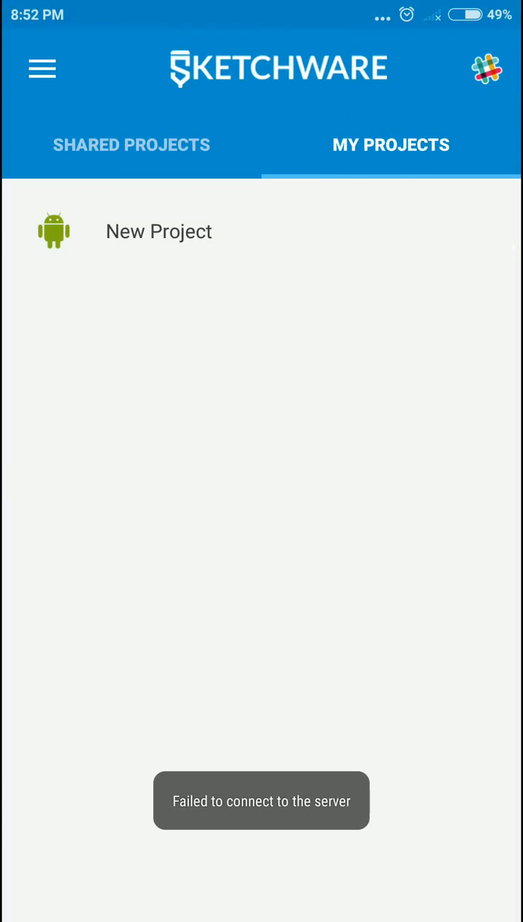
Step: Create a new project with a com. package, named spinner, and save it
left_click(159, 231)
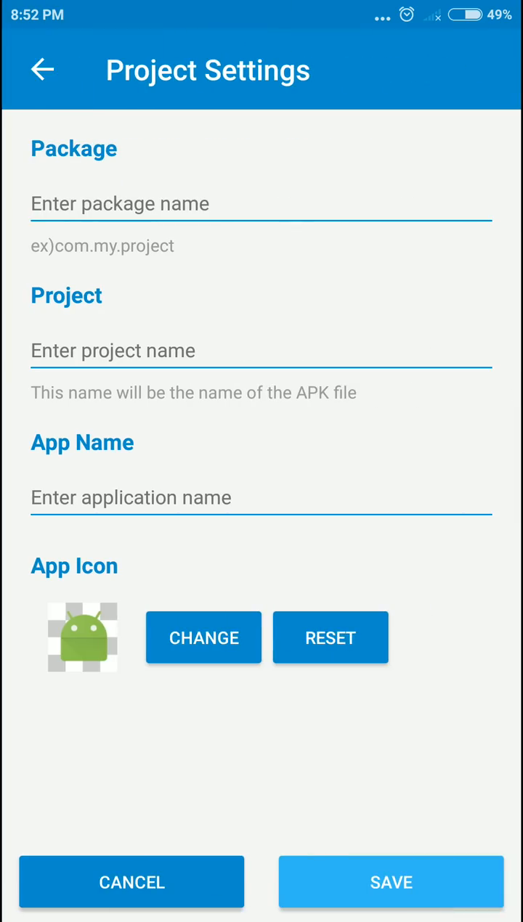
left_click(262, 204)
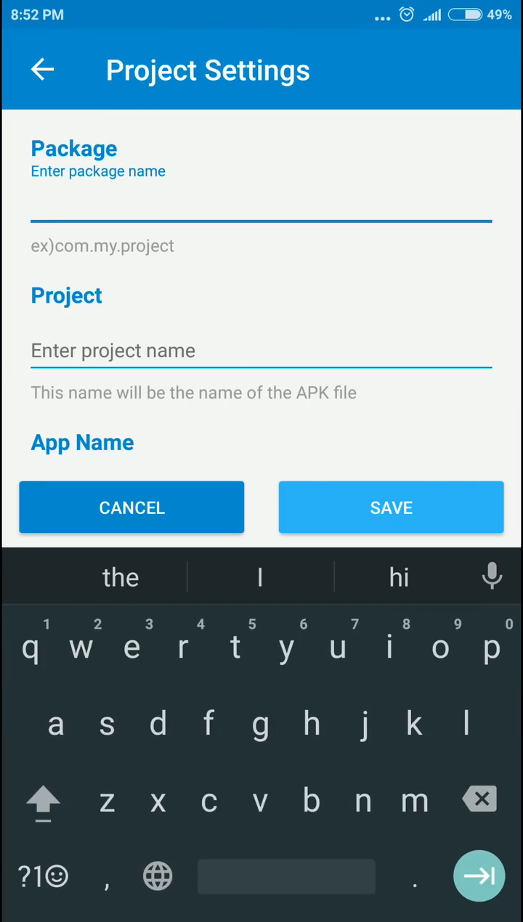
type("com.spi")
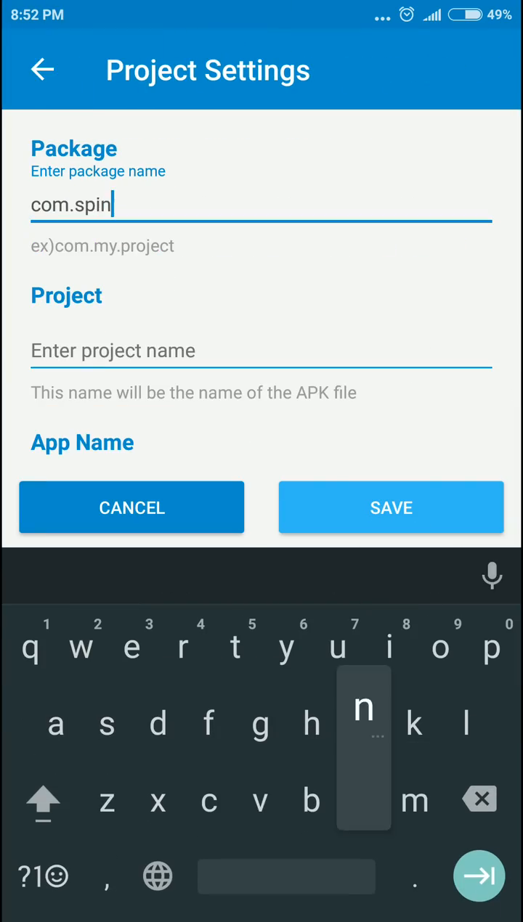
type("ner")
type("spin")
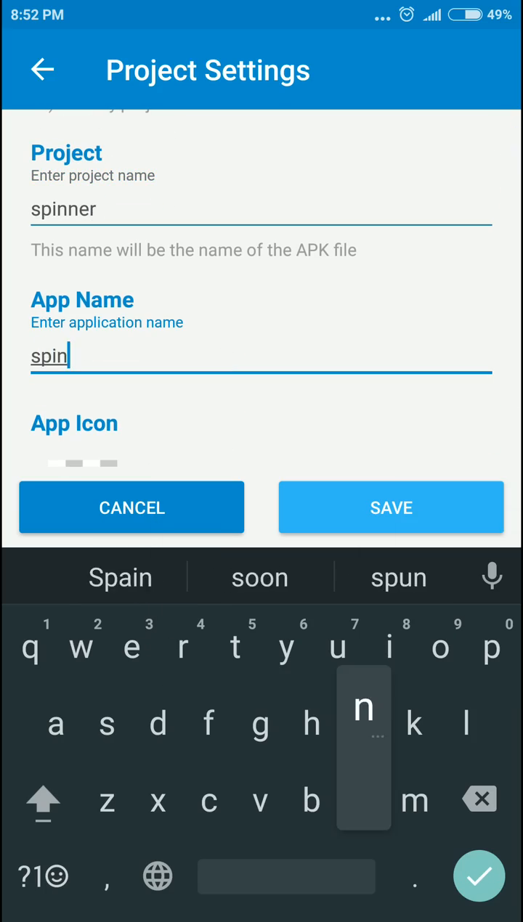
left_click(391, 509)
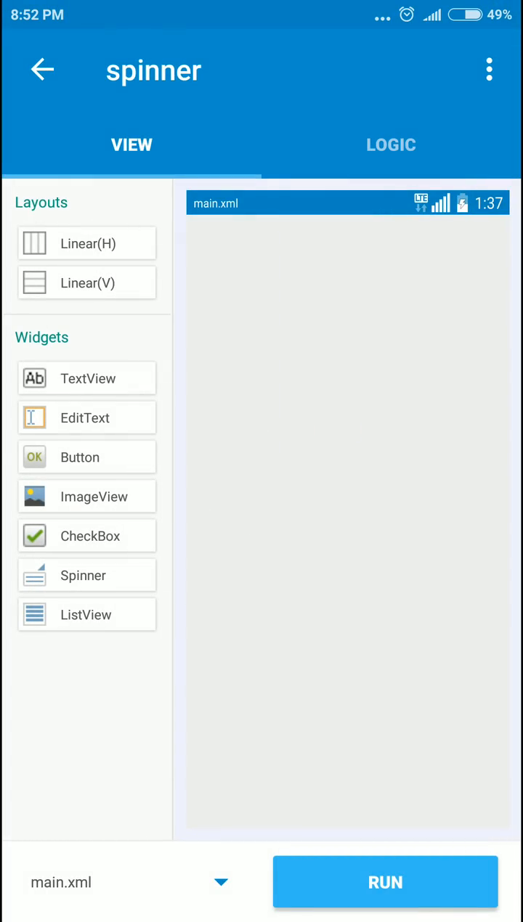
Step: Place a Spinner on main.xml and enter the onCreate event's block editor
left_click(83, 575)
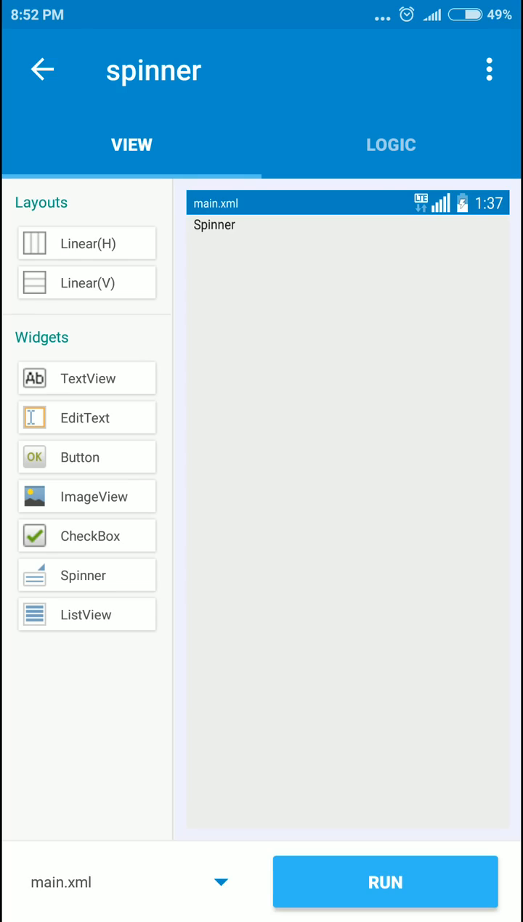
left_click(389, 145)
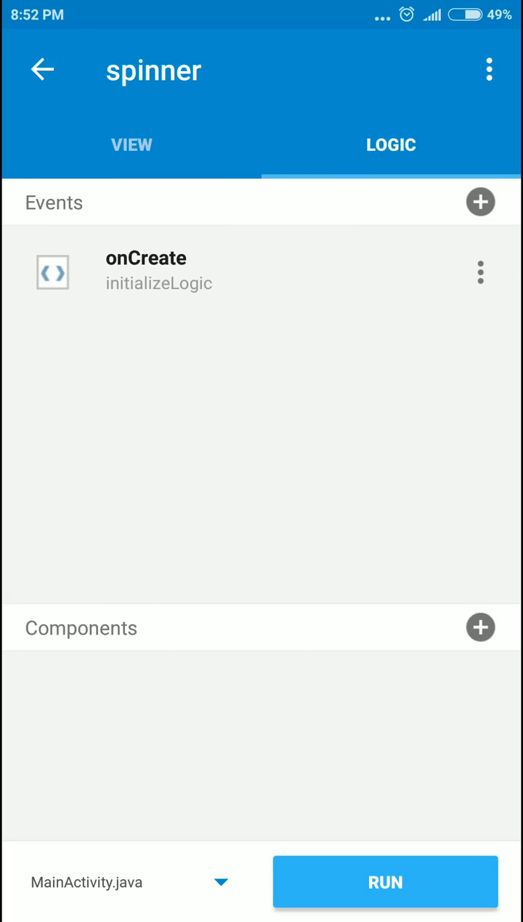
left_click(145, 271)
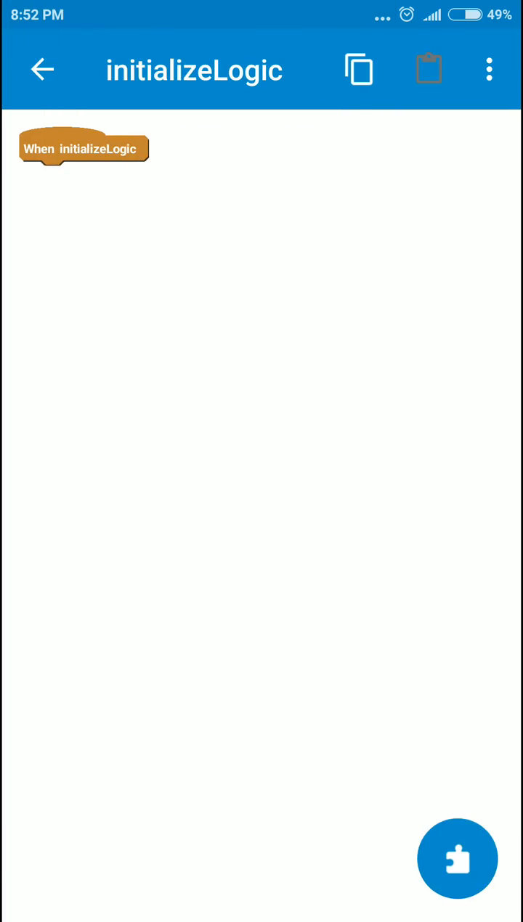
Step: Create a String list named list from the List block palette
left_click(458, 860)
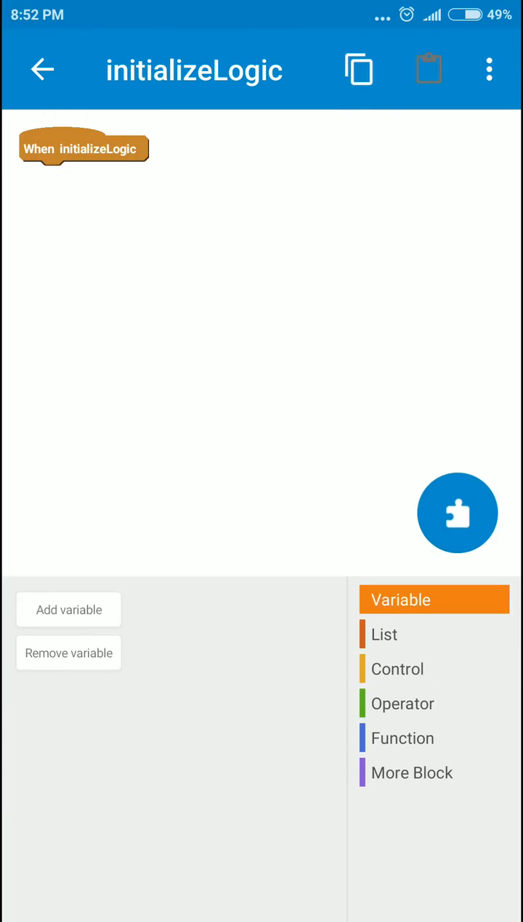
left_click(383, 633)
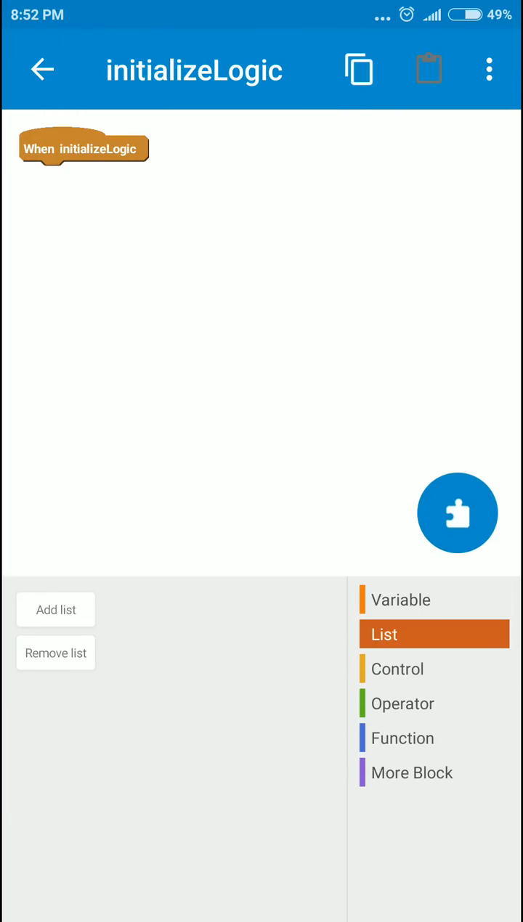
left_click(55, 653)
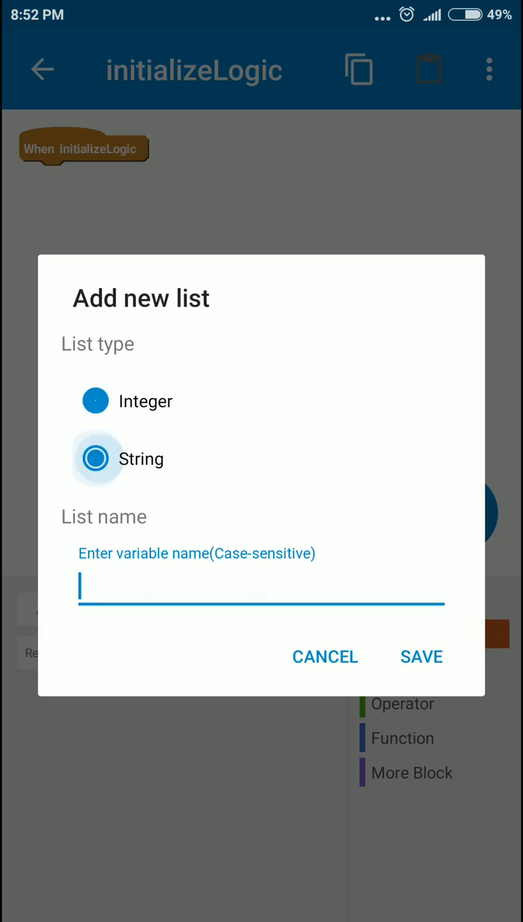
left_click(261, 587)
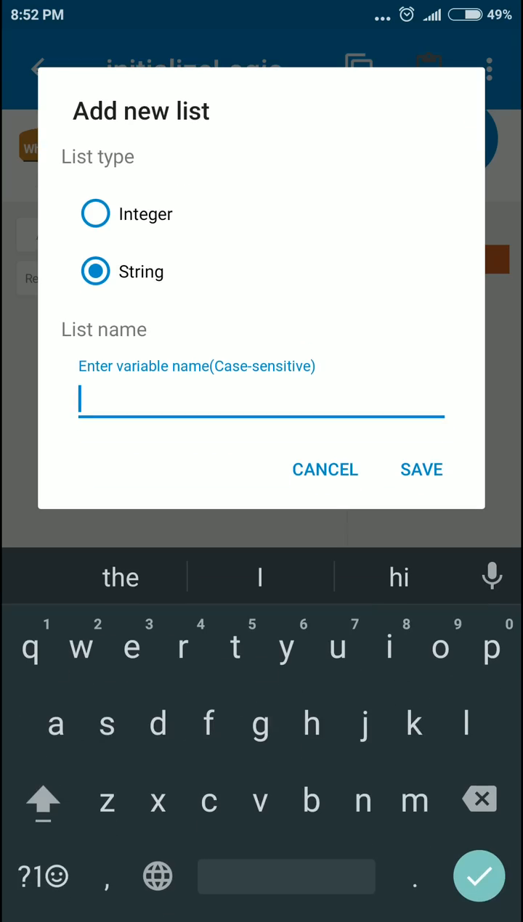
type("l")
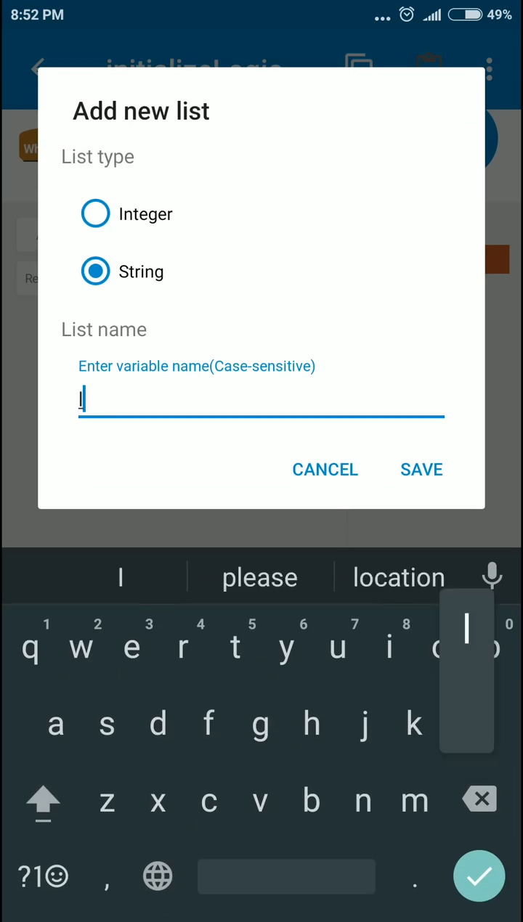
left_click(326, 470)
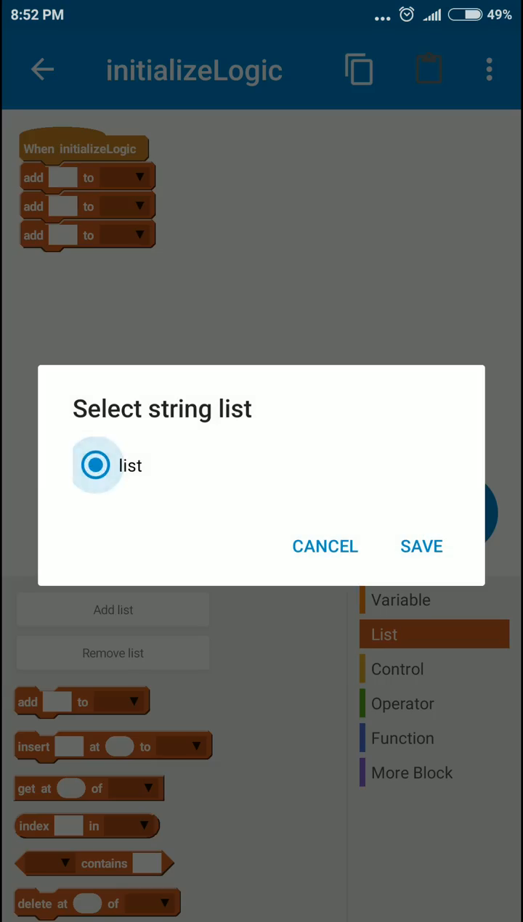
Step: Set the three add blocks to put Audi, Benz and BMW into list
left_click(422, 546)
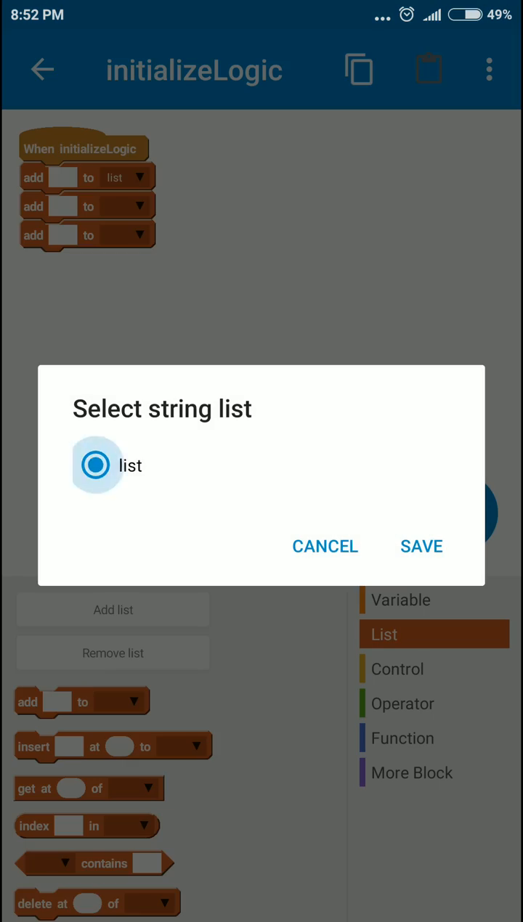
left_click(422, 546)
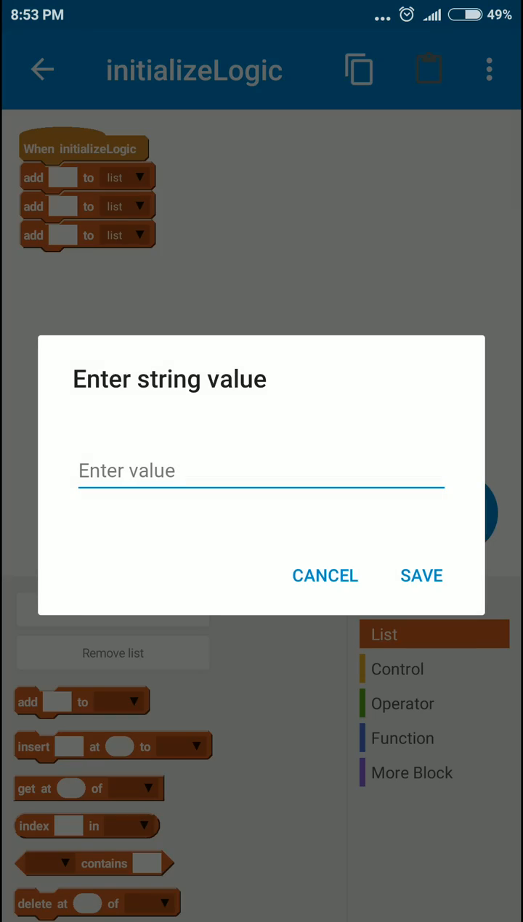
left_click(260, 471)
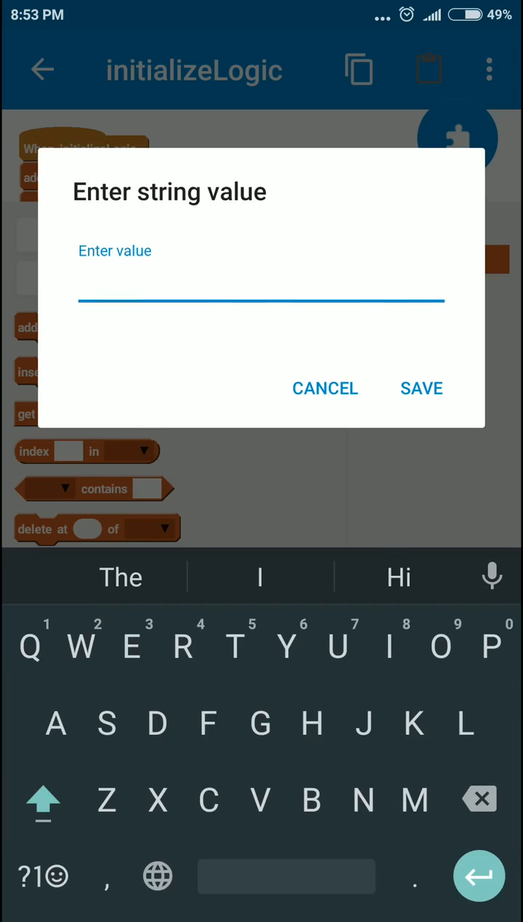
type("Audi")
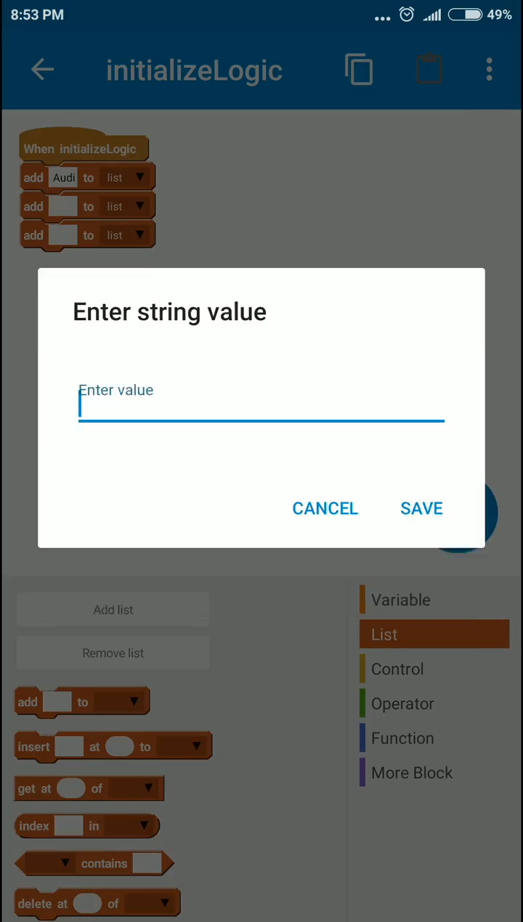
type("Benz")
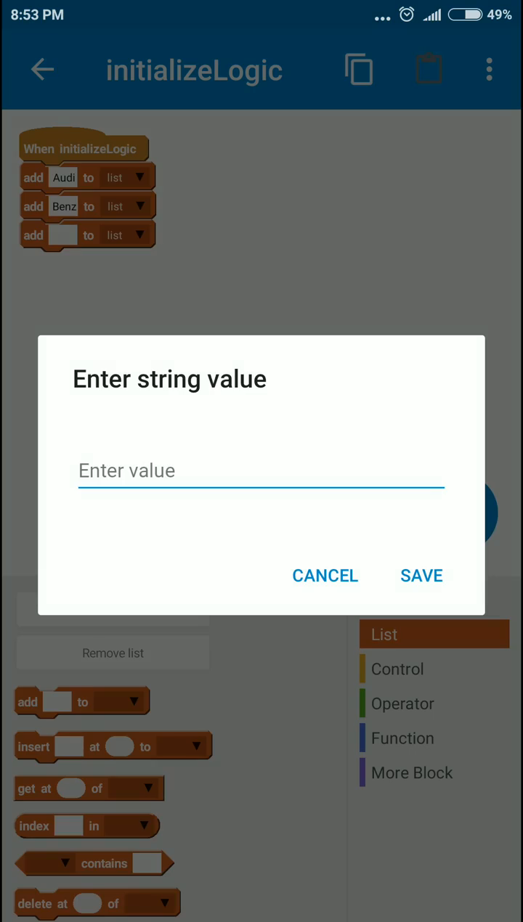
type("B")
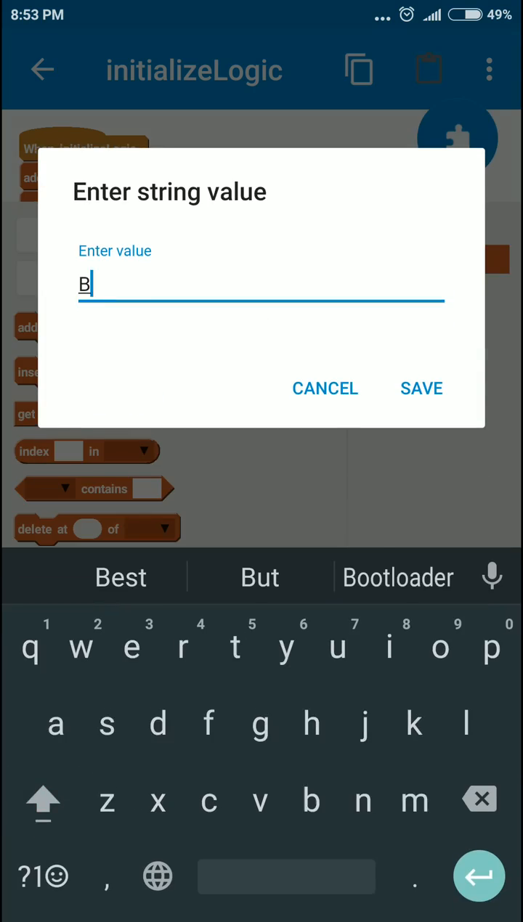
left_click(421, 388)
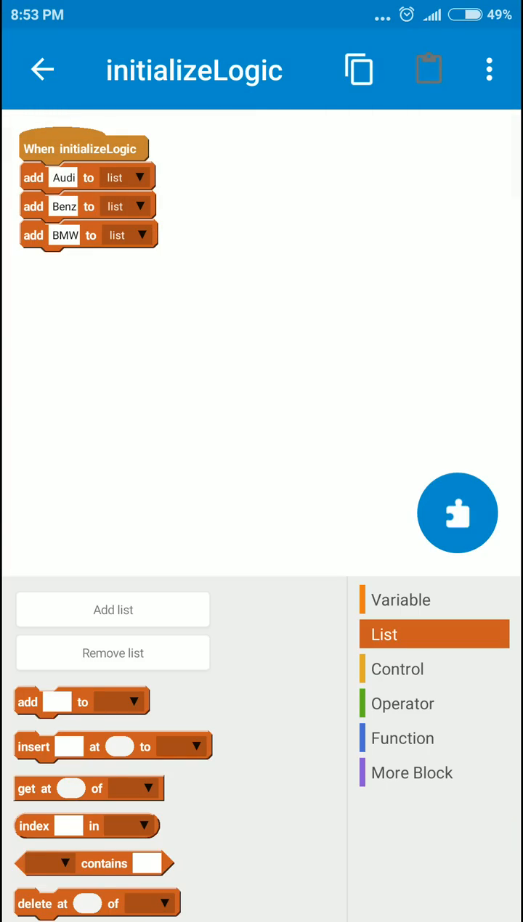
Step: Feed list into spinner1 with a setSpinnerData block and return to the logic events
left_click(402, 738)
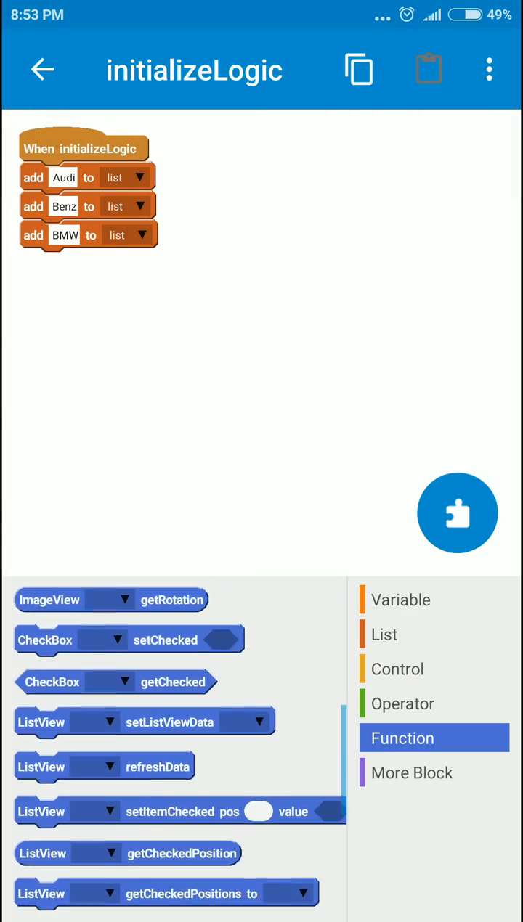
scroll("down", 3)
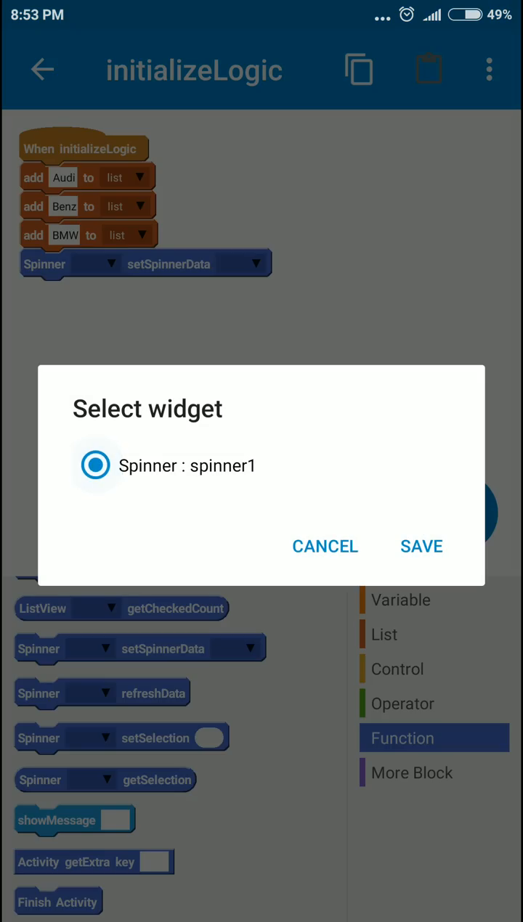
left_click(421, 546)
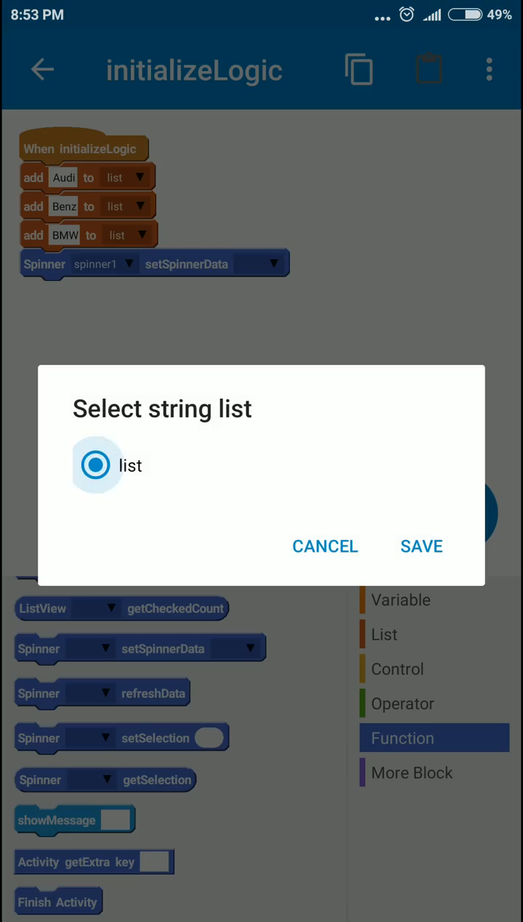
left_click(421, 547)
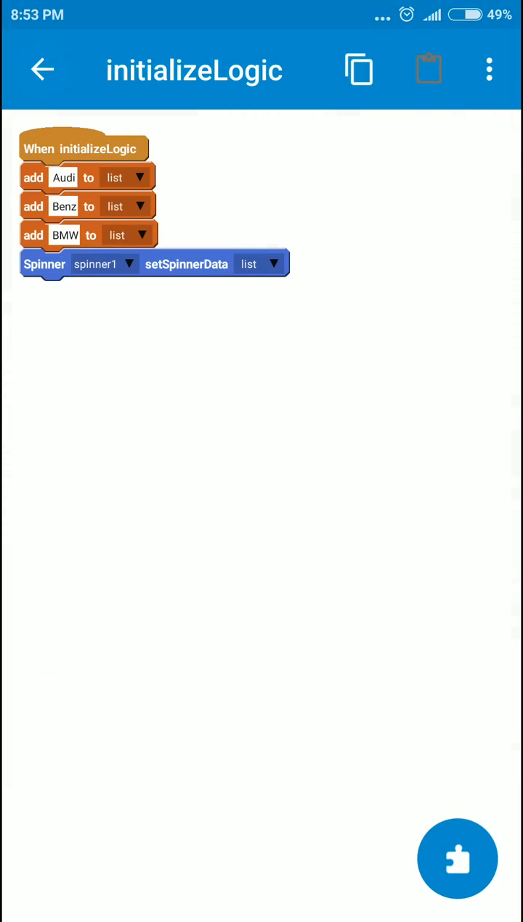
left_click(42, 70)
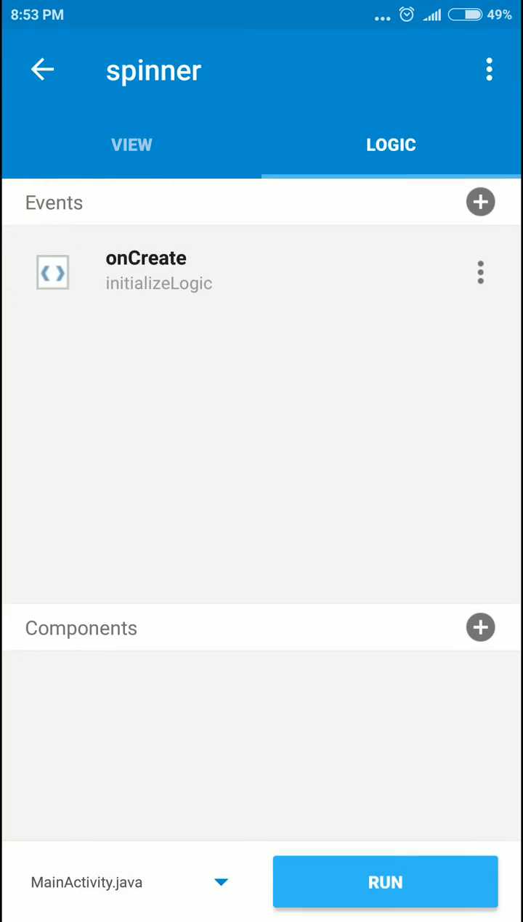
Step: Build and install the app, then go back to the main.xml layout design
left_click(385, 883)
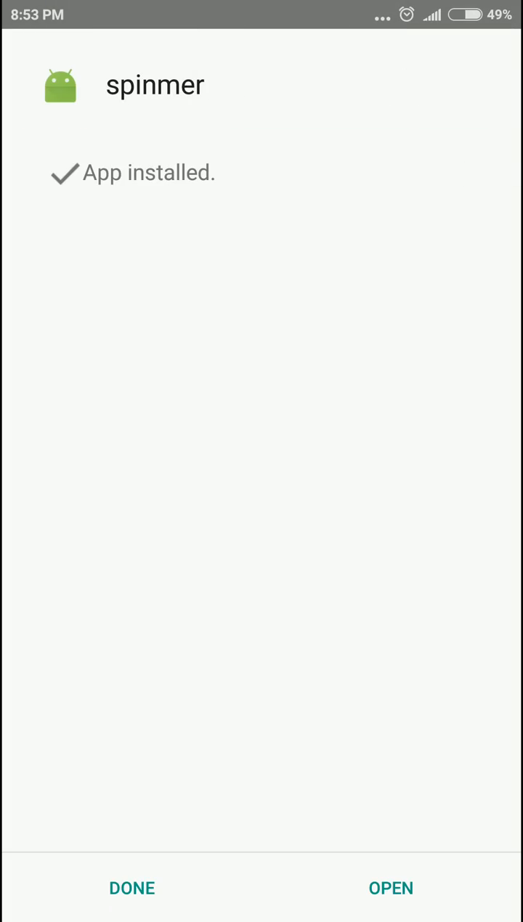
left_click(391, 889)
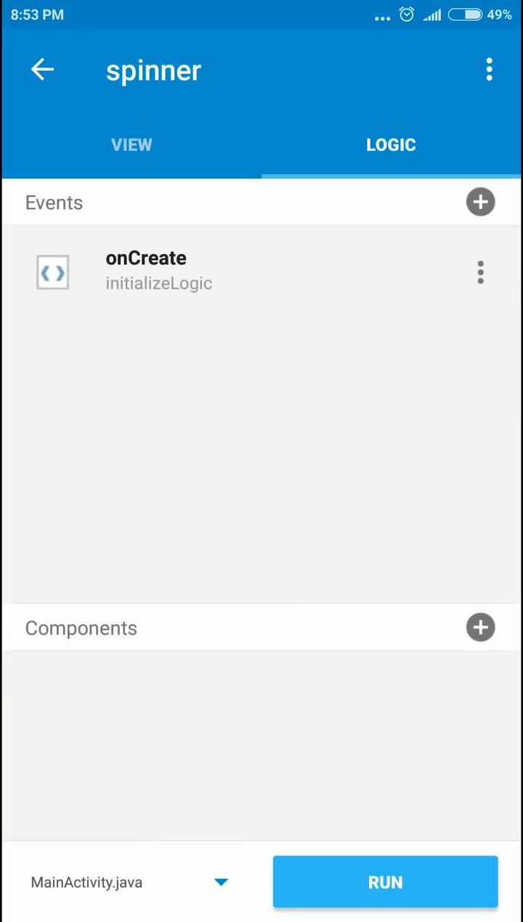
left_click(131, 145)
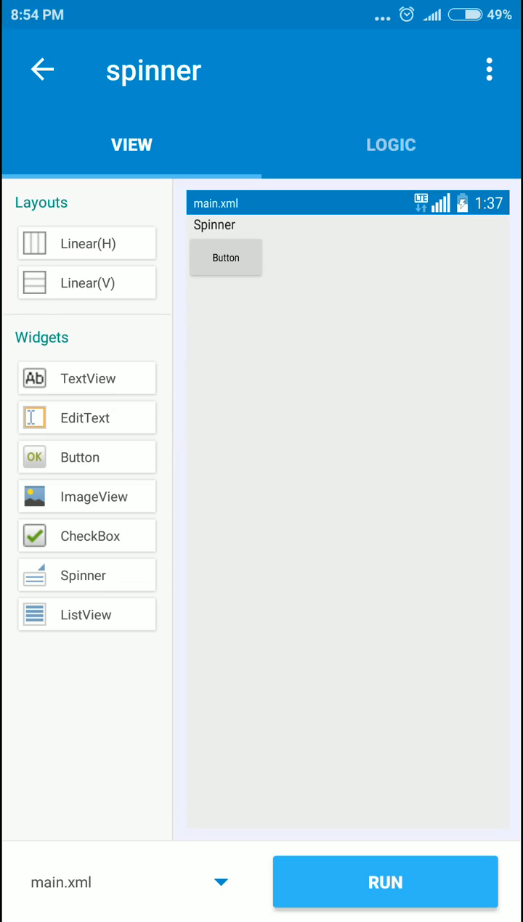
Step: In button1's onClick, place a Spinner getSelection block from the Function palette
left_click(389, 145)
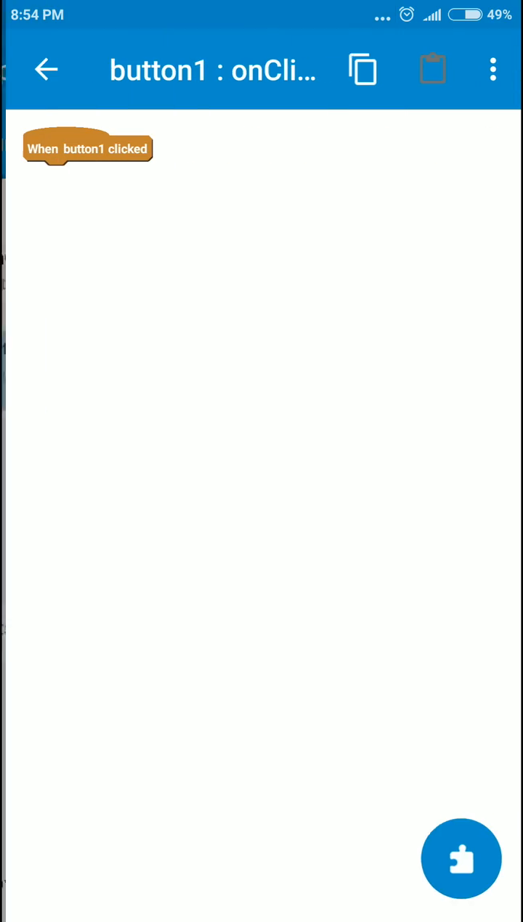
left_click(462, 860)
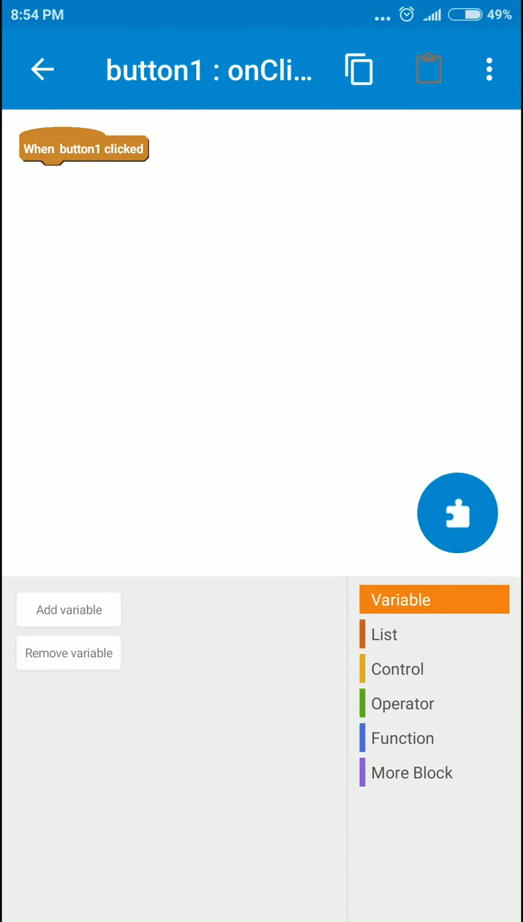
left_click(401, 738)
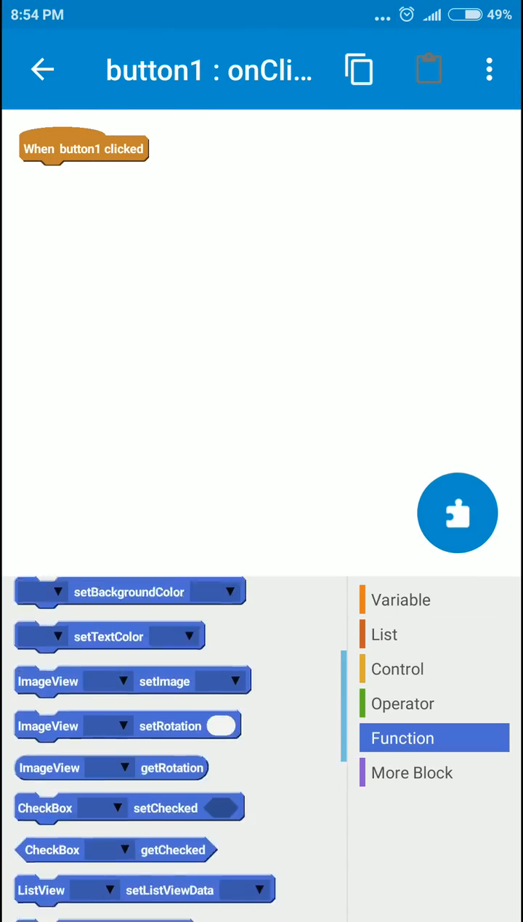
scroll("down", 3)
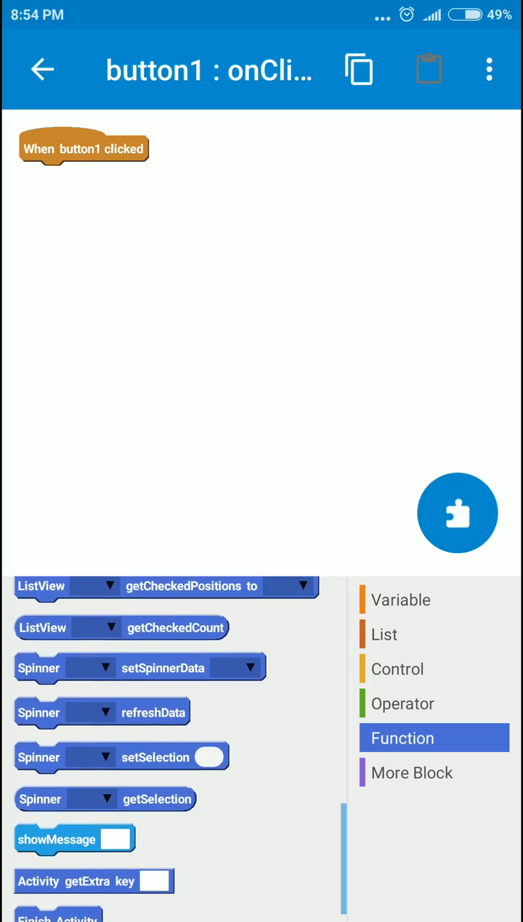
left_click_drag(105, 799, 231, 300)
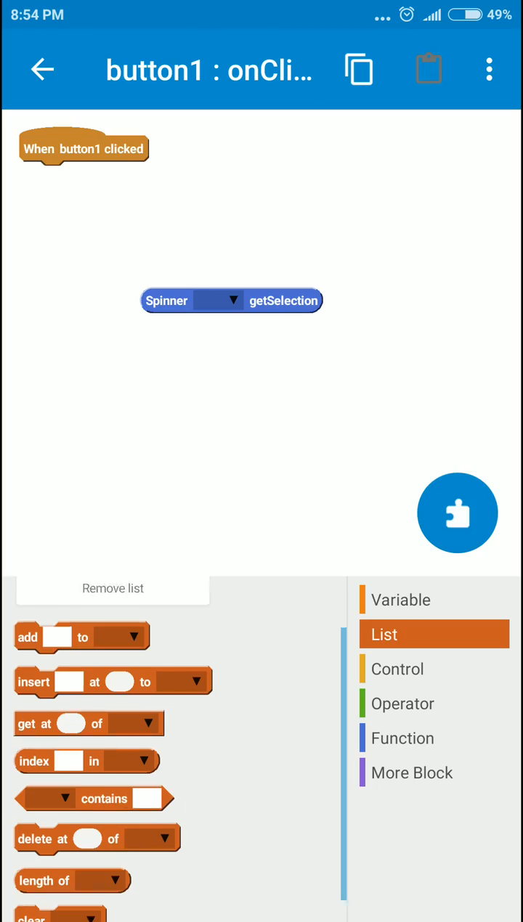
Step: Show a message with list's item at spinner1's getSelection position, then return to events
scroll("down", 3)
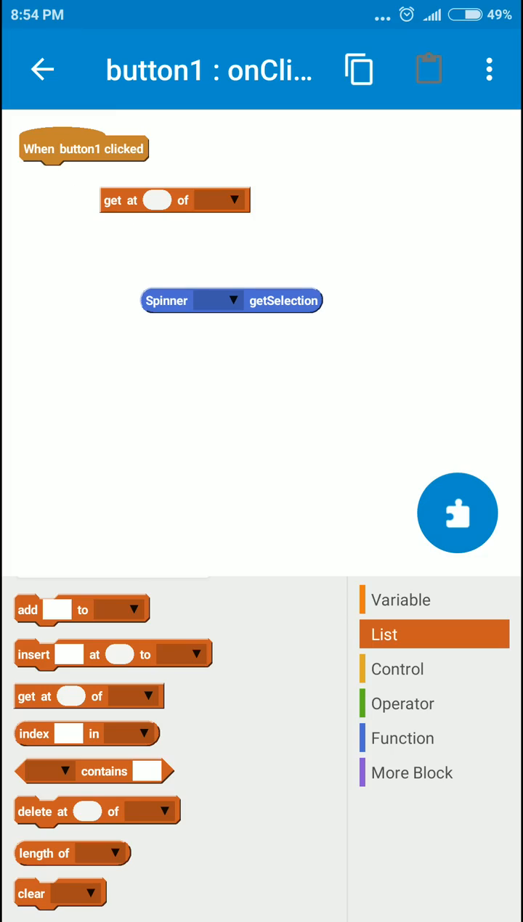
left_click_drag(231, 300, 186, 227)
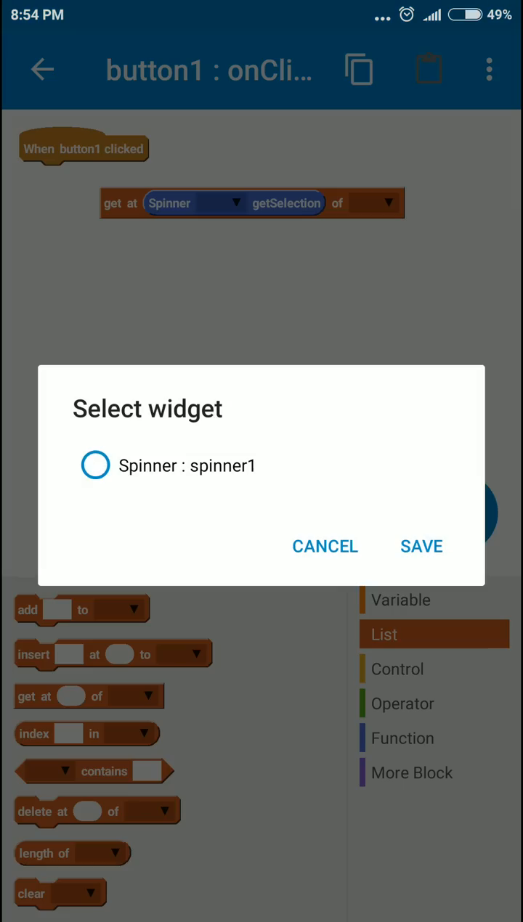
left_click(421, 546)
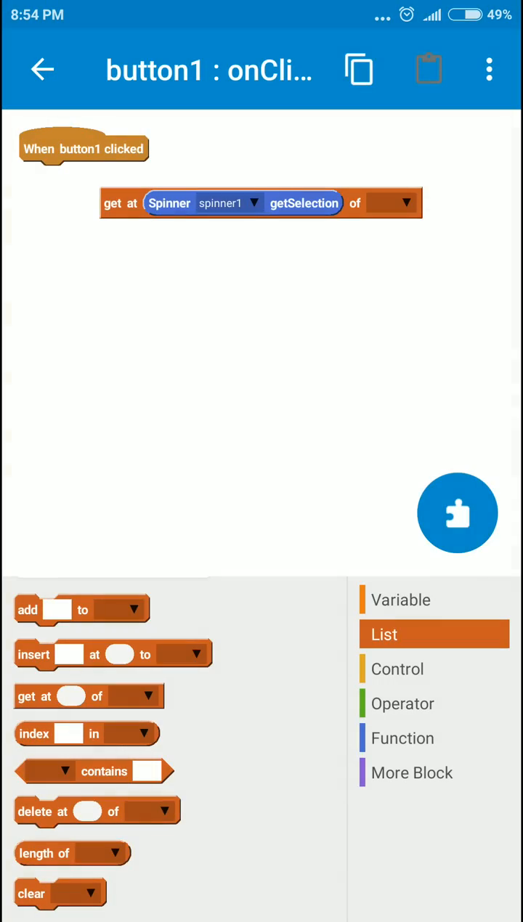
left_click(392, 203)
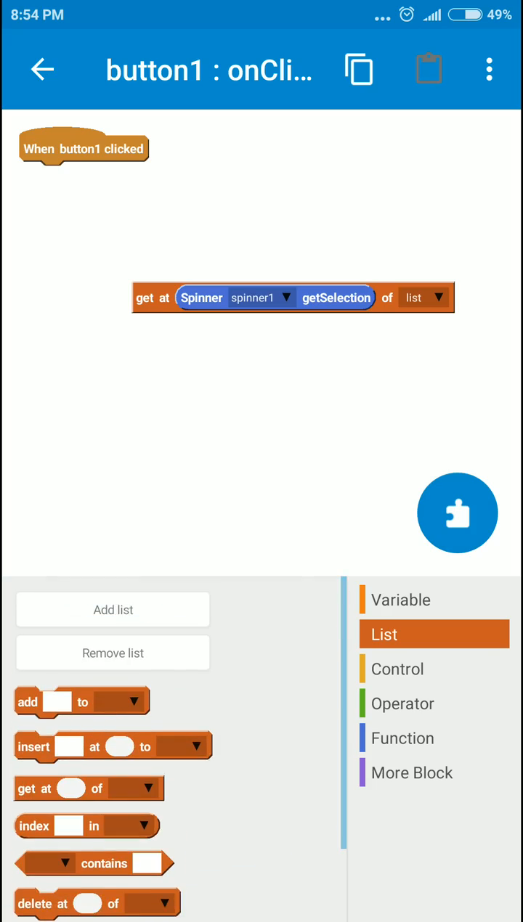
left_click(401, 738)
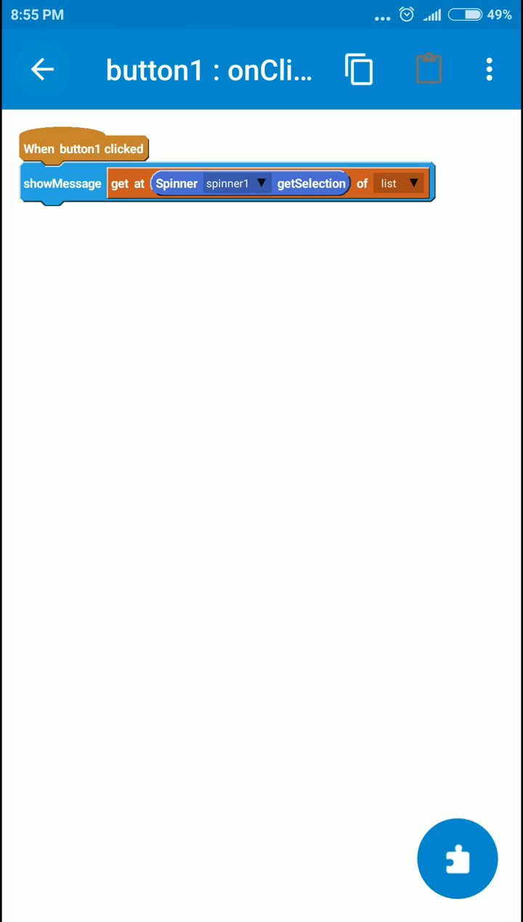
left_click(41, 69)
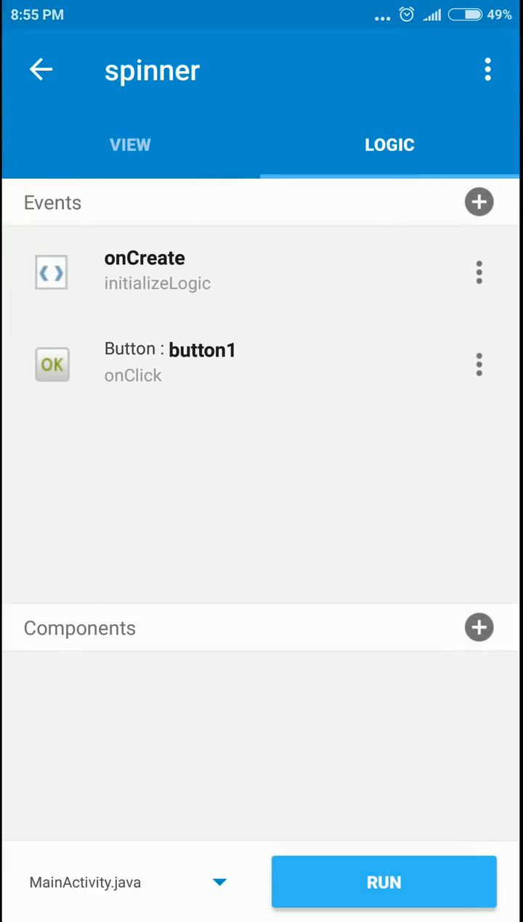
Step: Rebuild, install and launch the updated spinmer app
left_click(384, 883)
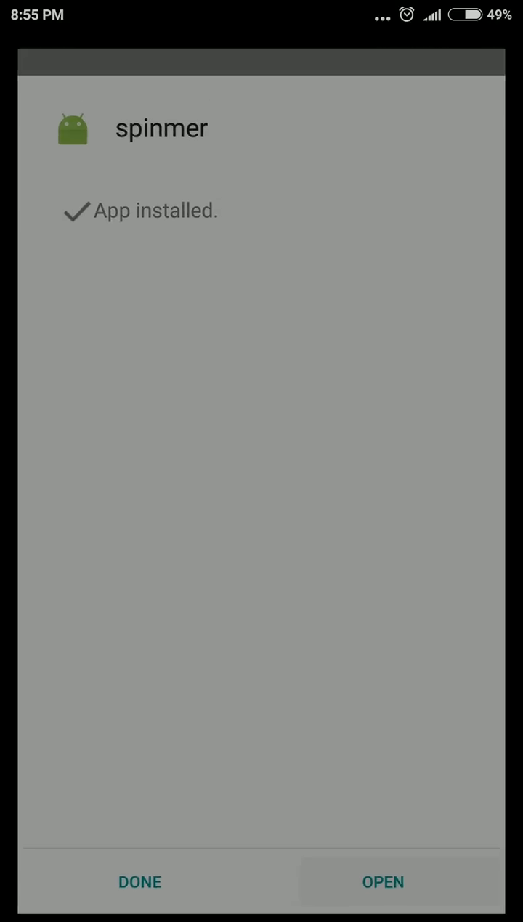
left_click(384, 882)
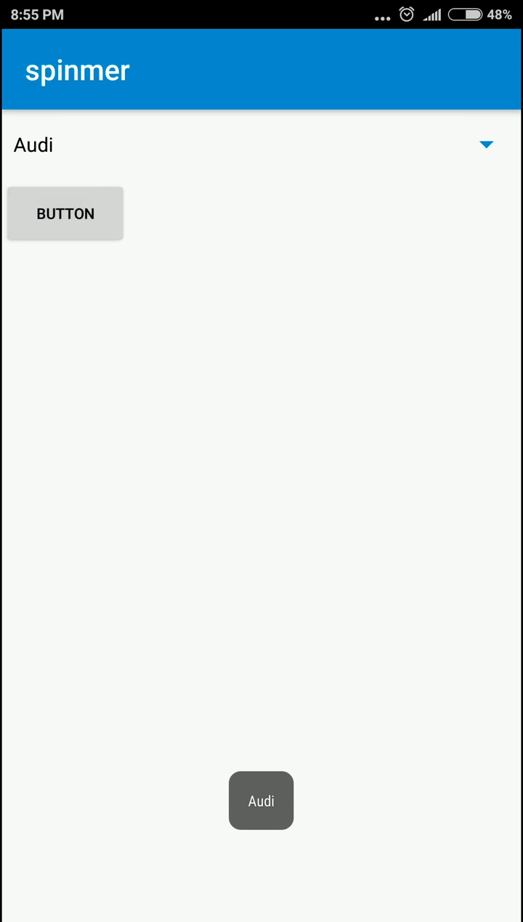
Step: Pick BMW then Benz in the spinner and confirm the button toasts Benz
left_click(32, 145)
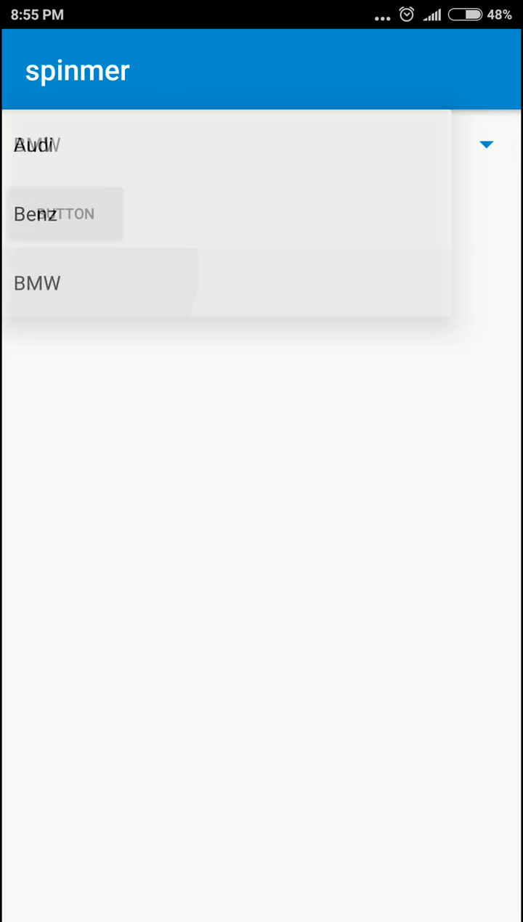
left_click(37, 282)
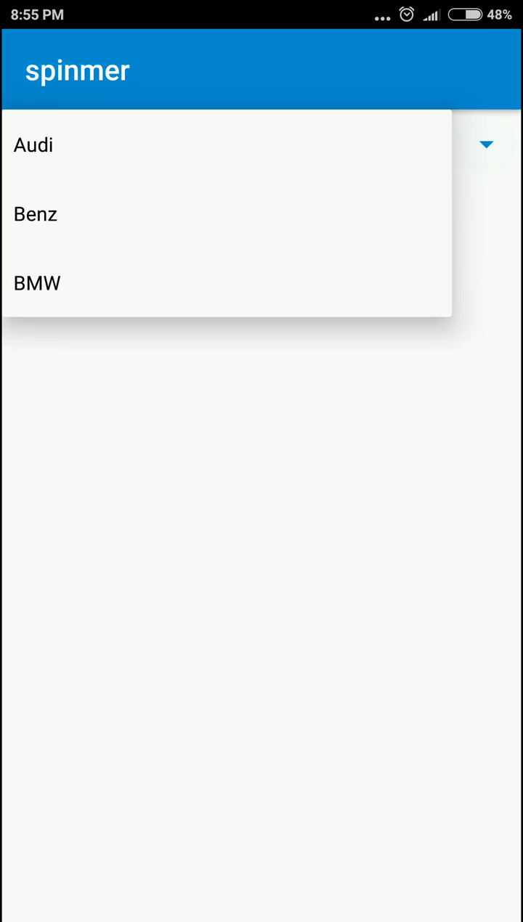
left_click(38, 282)
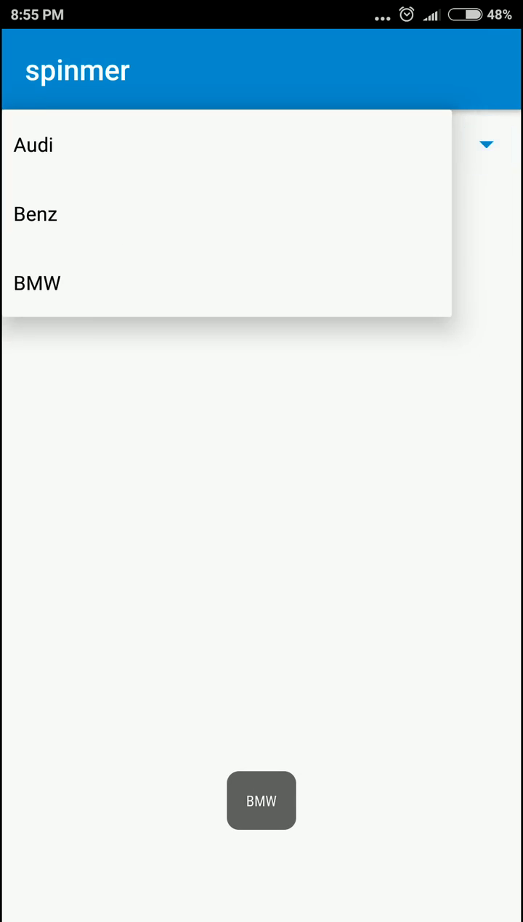
left_click(35, 213)
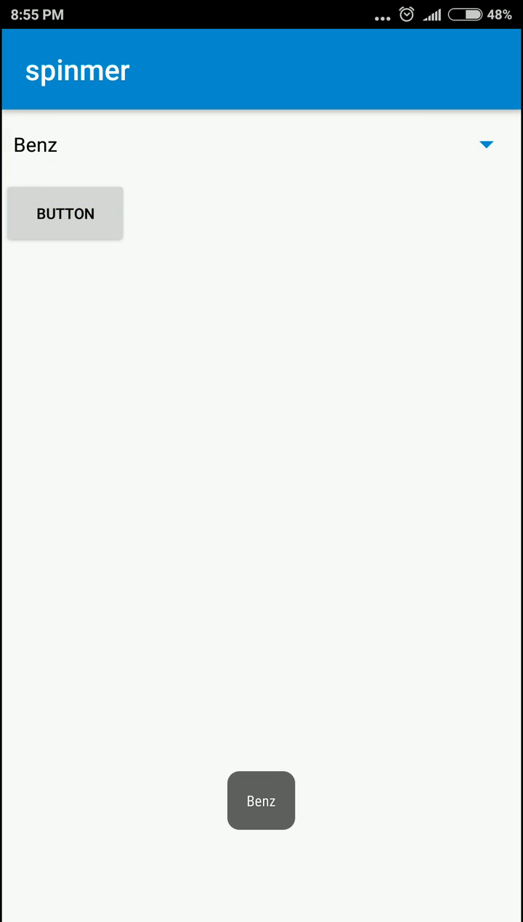
left_click(64, 212)
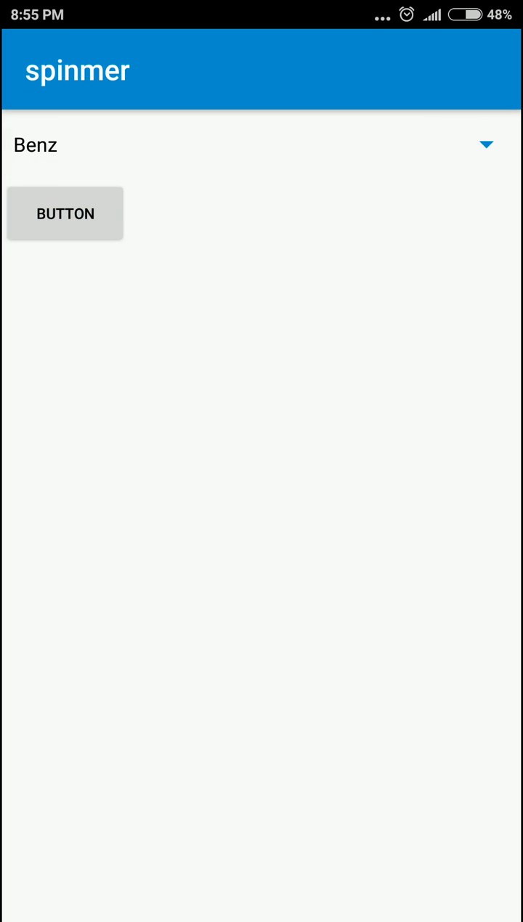